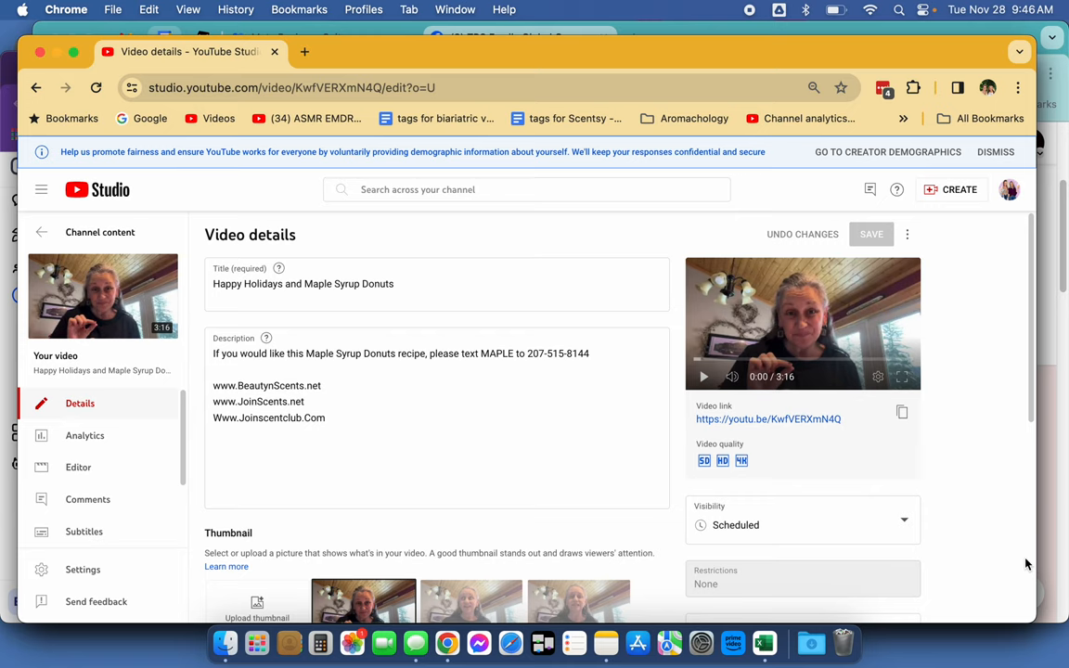
mouse_move(835, 570)
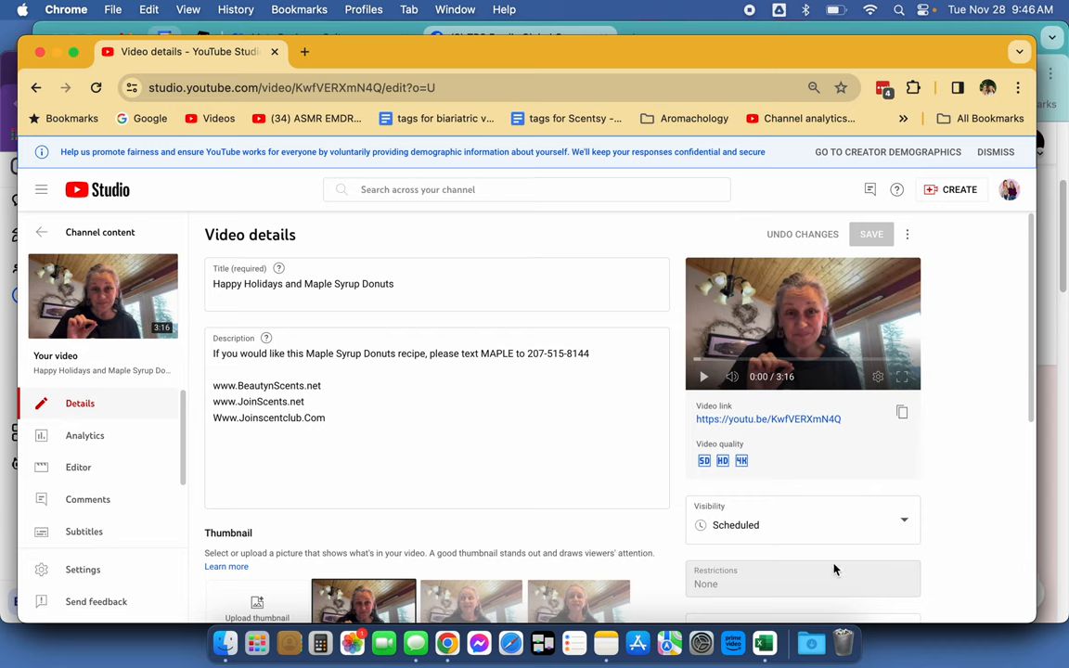
- Search Keywords for 'map', pick the maple keyword, and edit its reply message
click(330, 362)
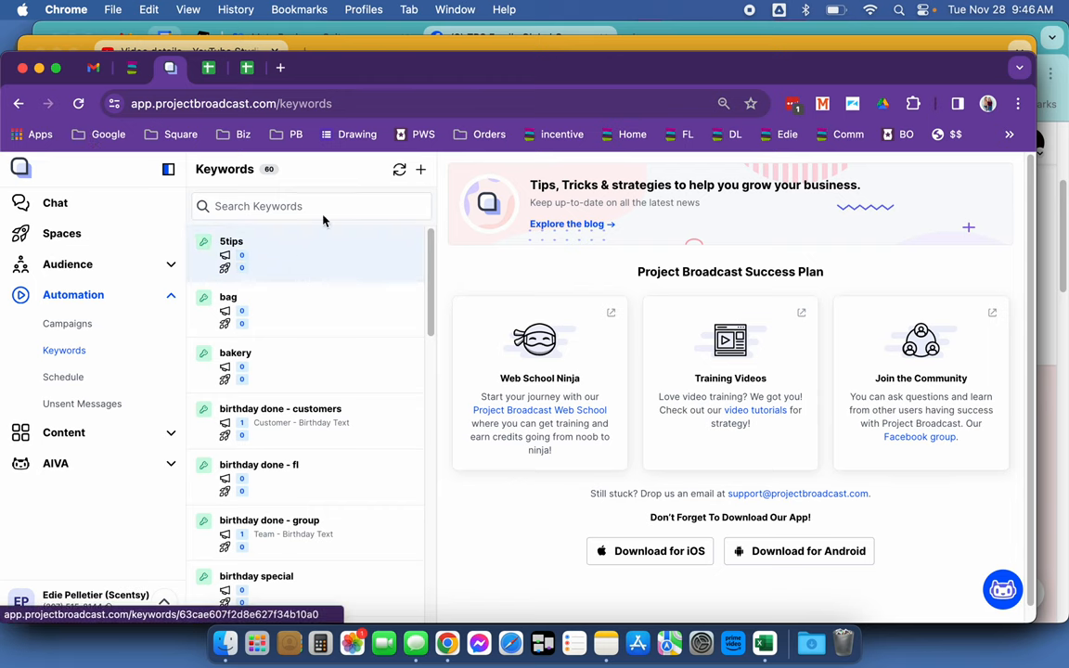
mouse_move(325, 188)
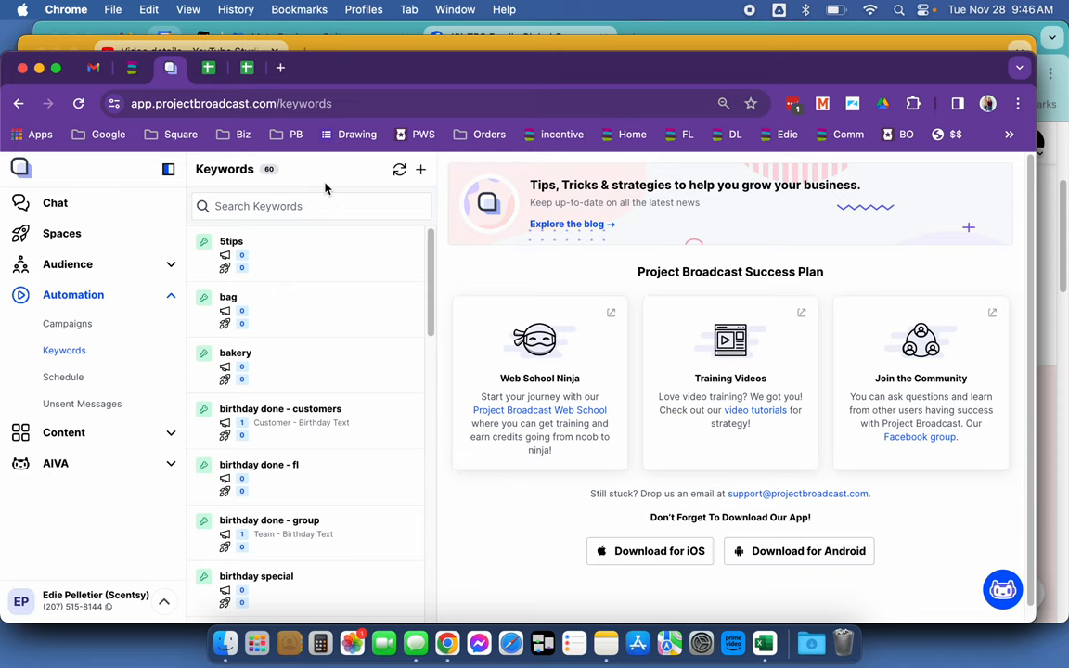
text(maple)
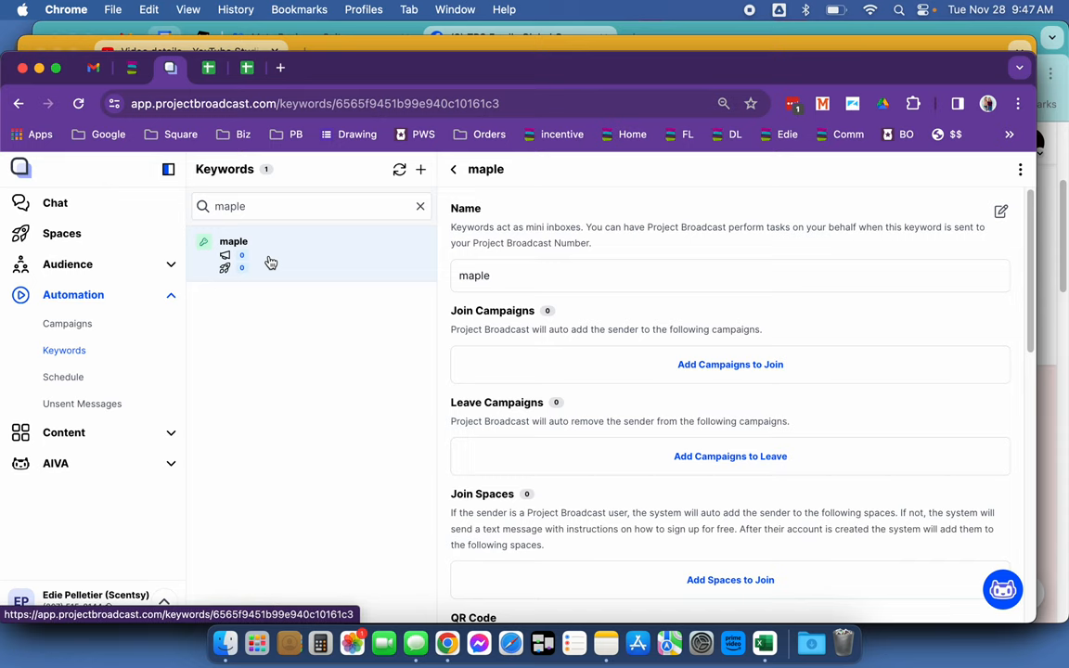
scroll(down, 3)
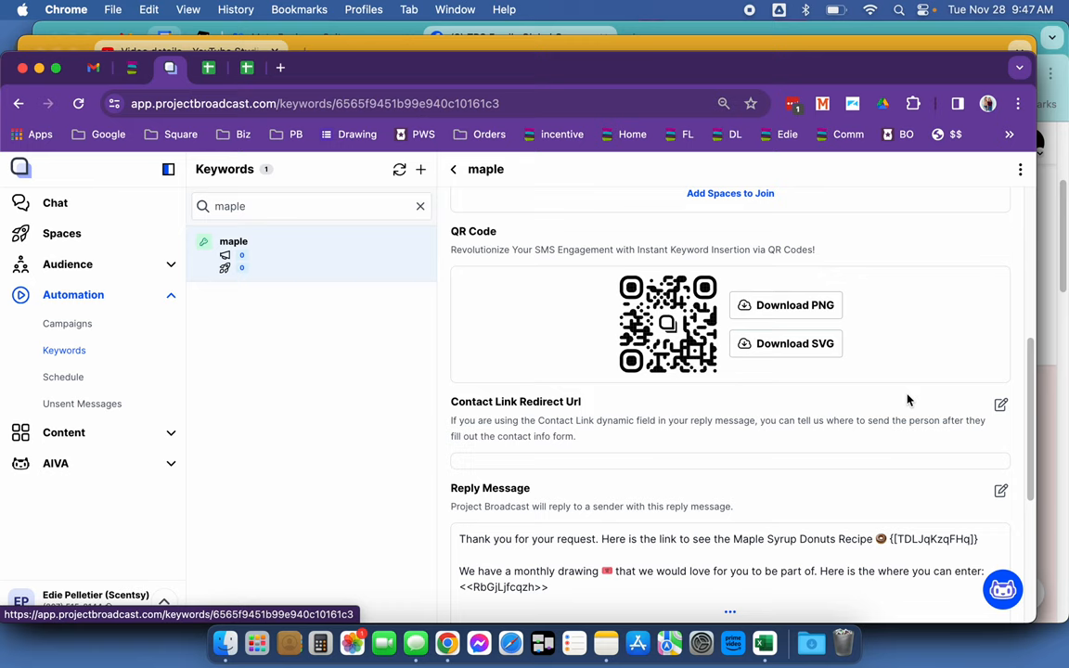
click(1000, 490)
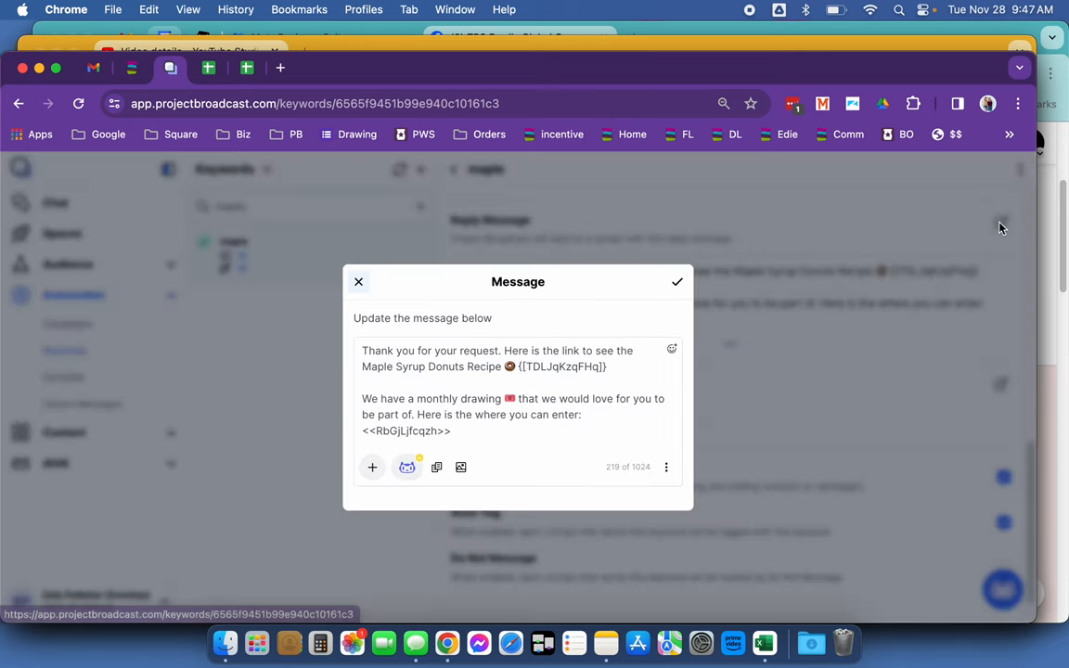
mouse_move(684, 477)
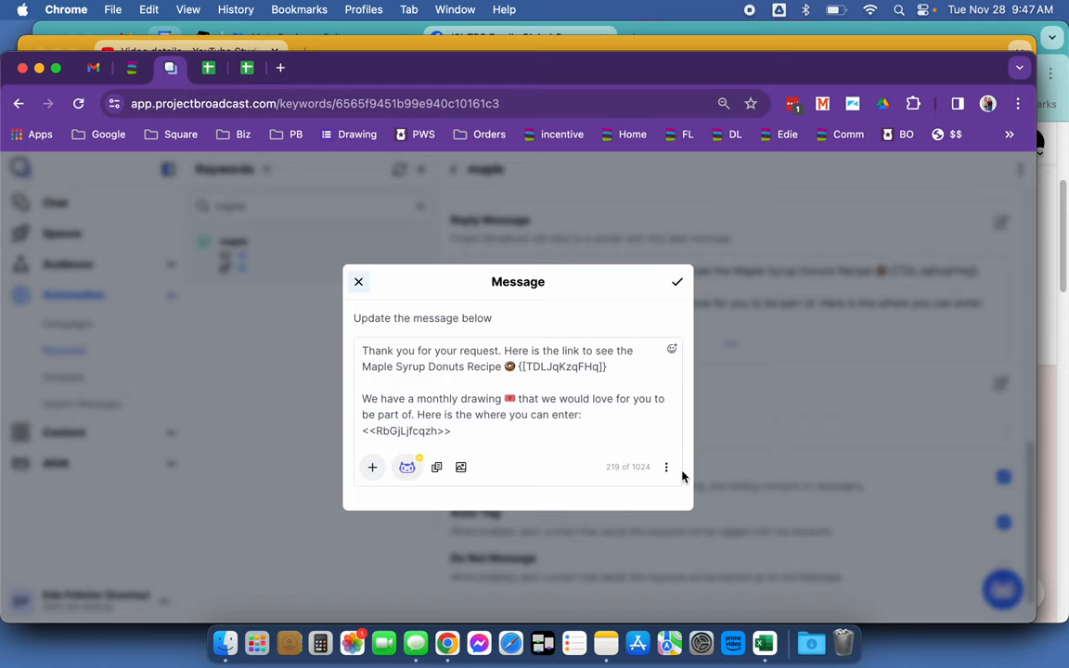
mouse_move(360, 283)
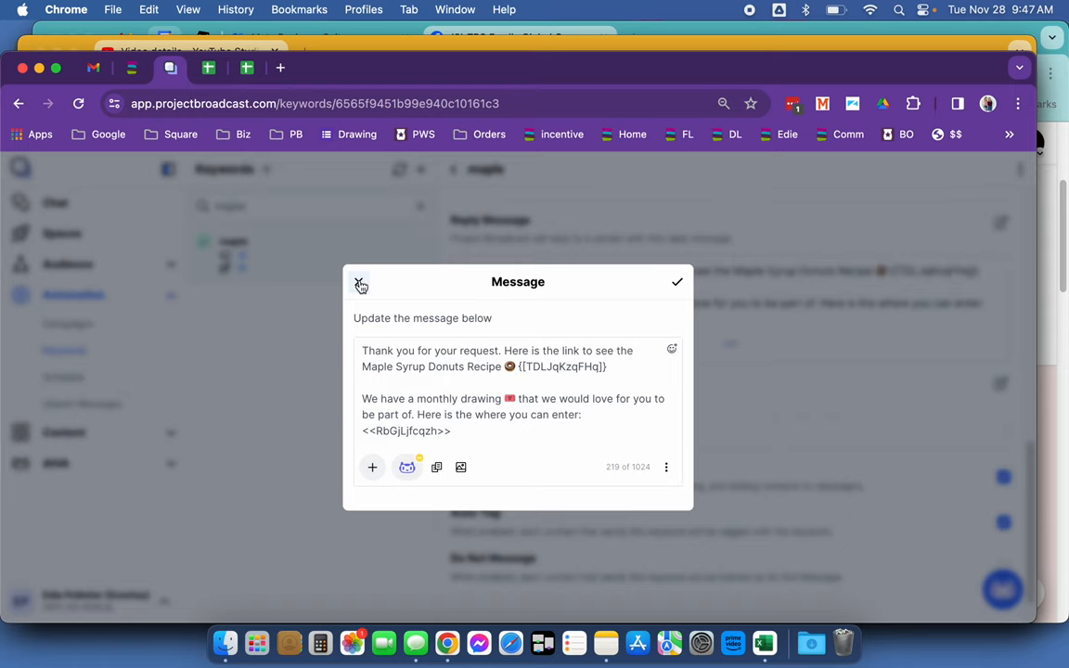
- Close the maple reply message editor without saving any changes
click(361, 285)
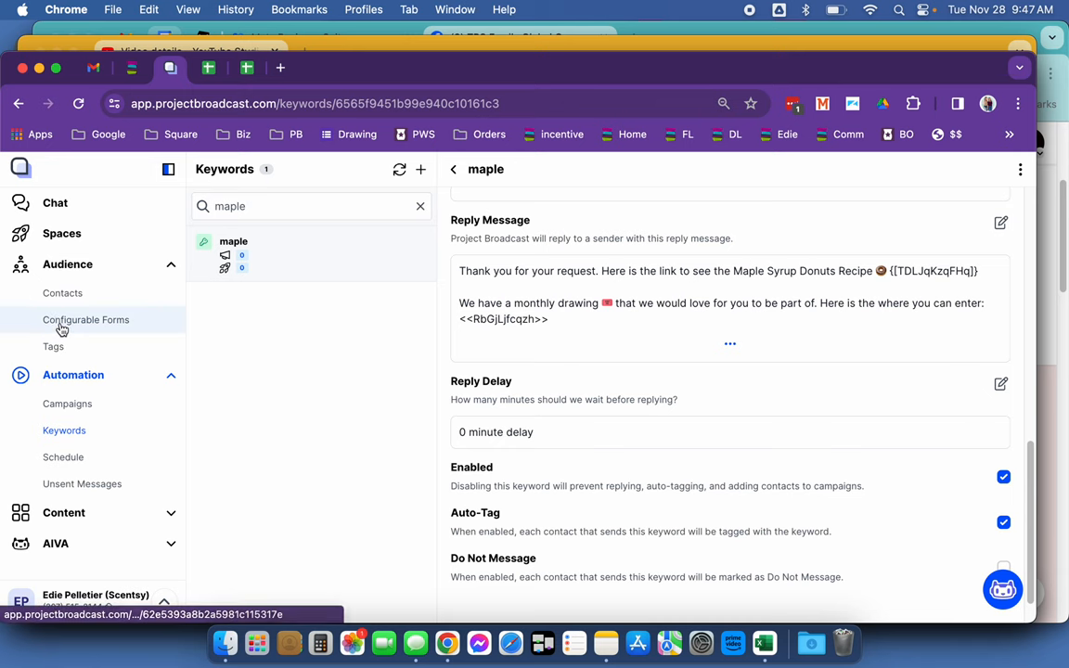
- Open the myinfo configurable form and scroll through its enabled and required contact fields
click(86, 320)
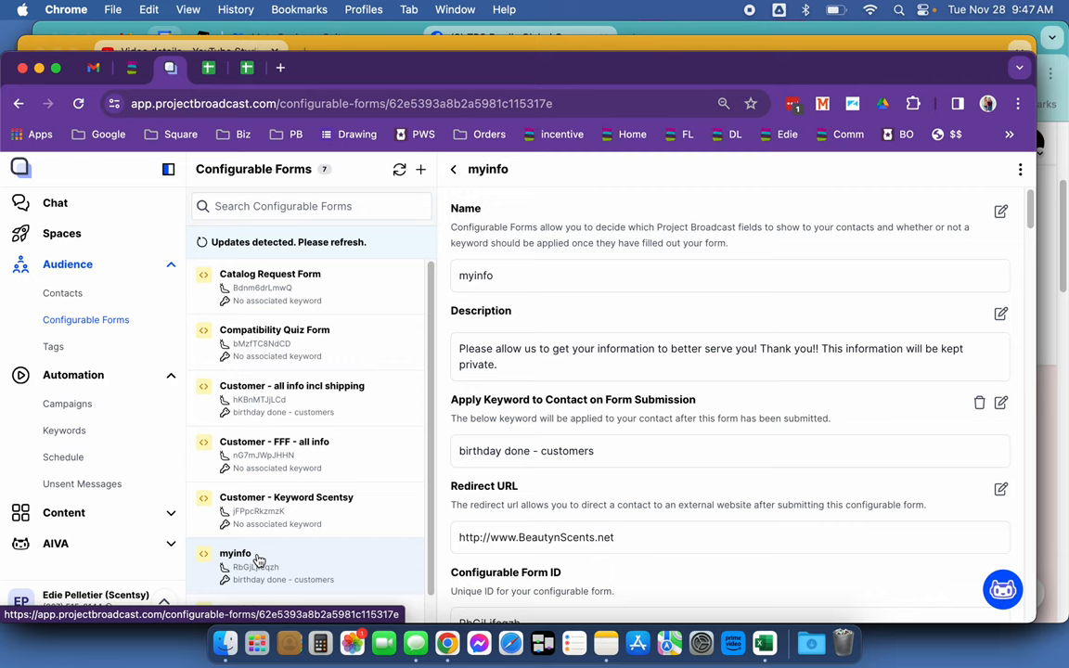
scroll(down, 3)
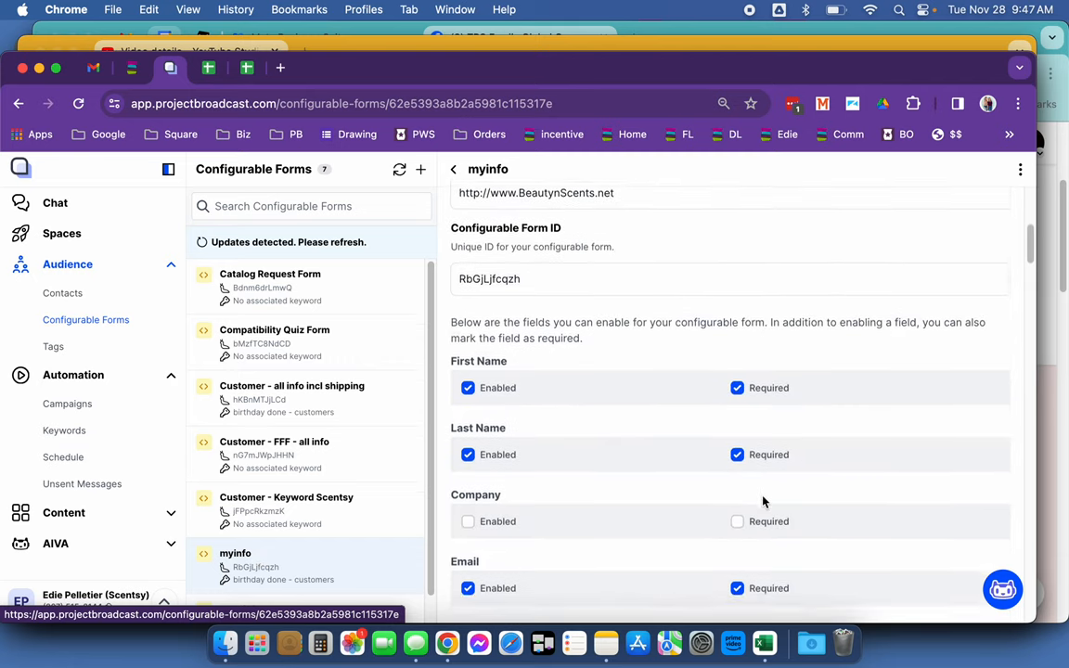
scroll(down, 3)
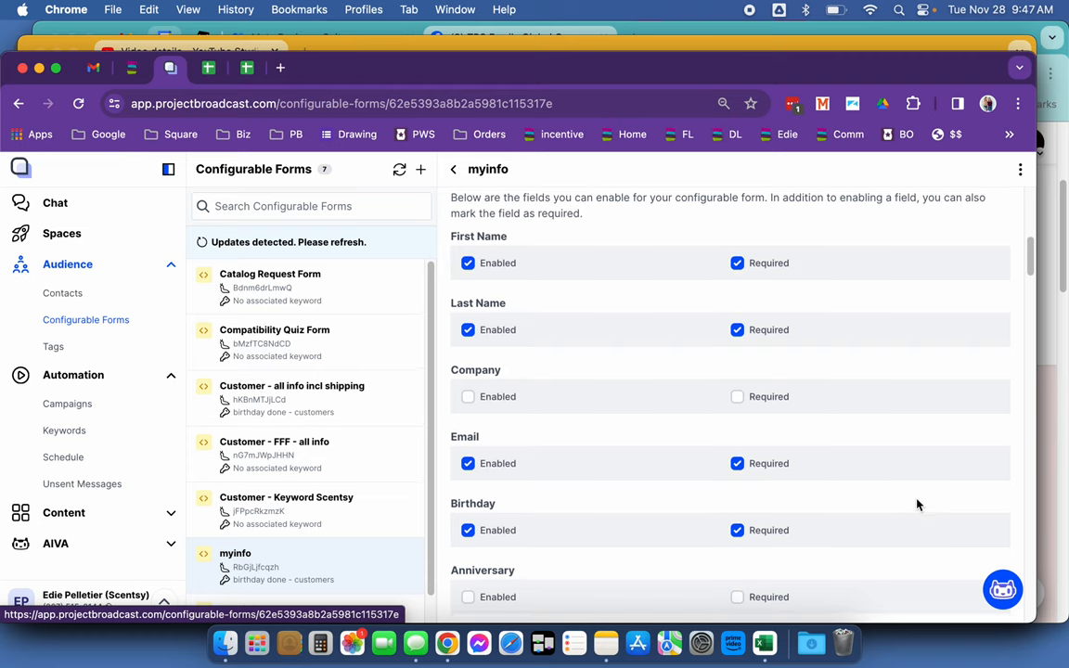
scroll(down, 3)
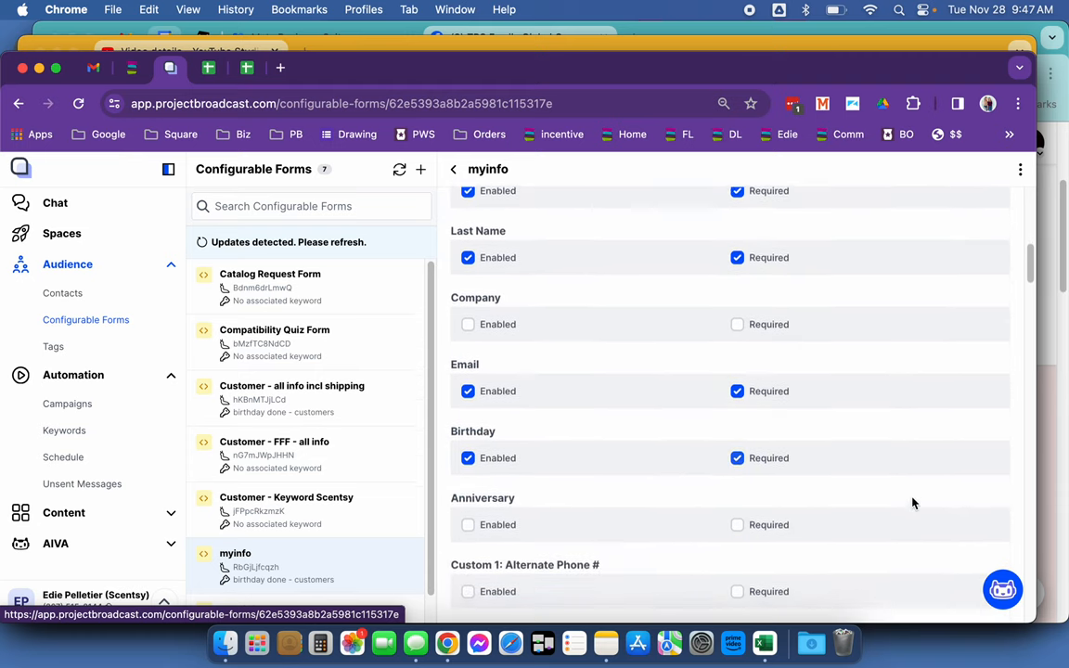
scroll(down, 3)
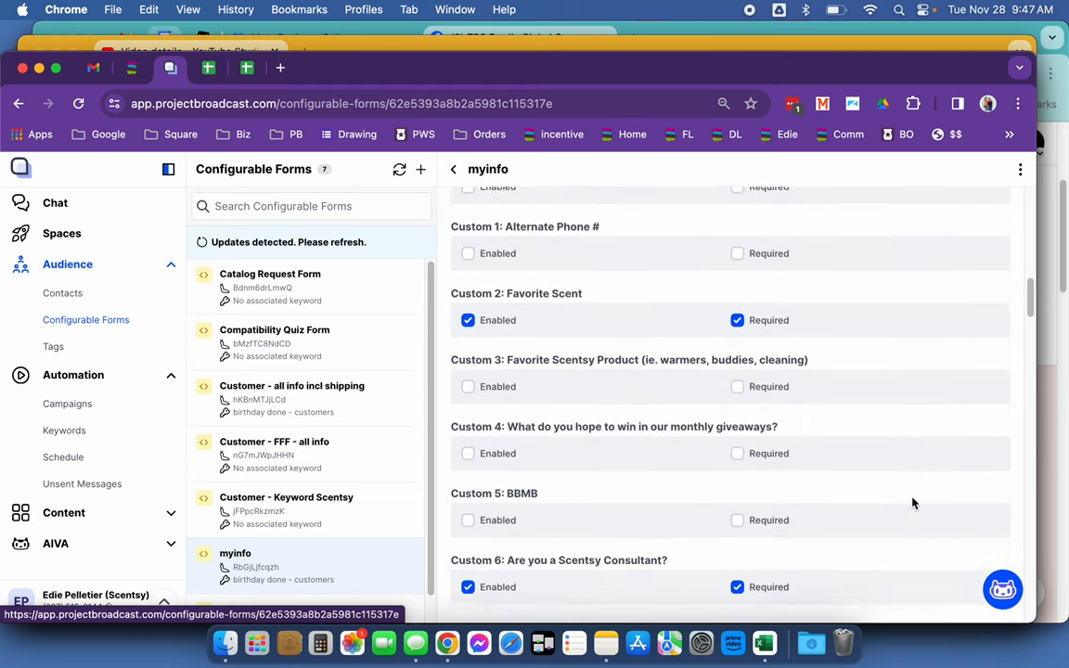
scroll(down, 3)
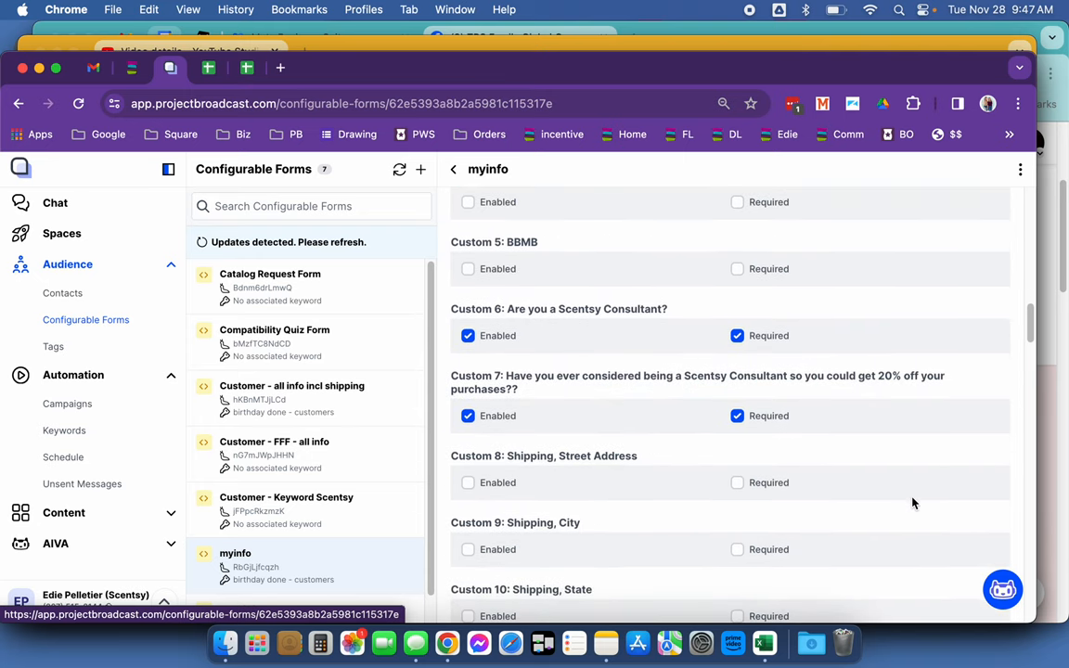
mouse_move(907, 499)
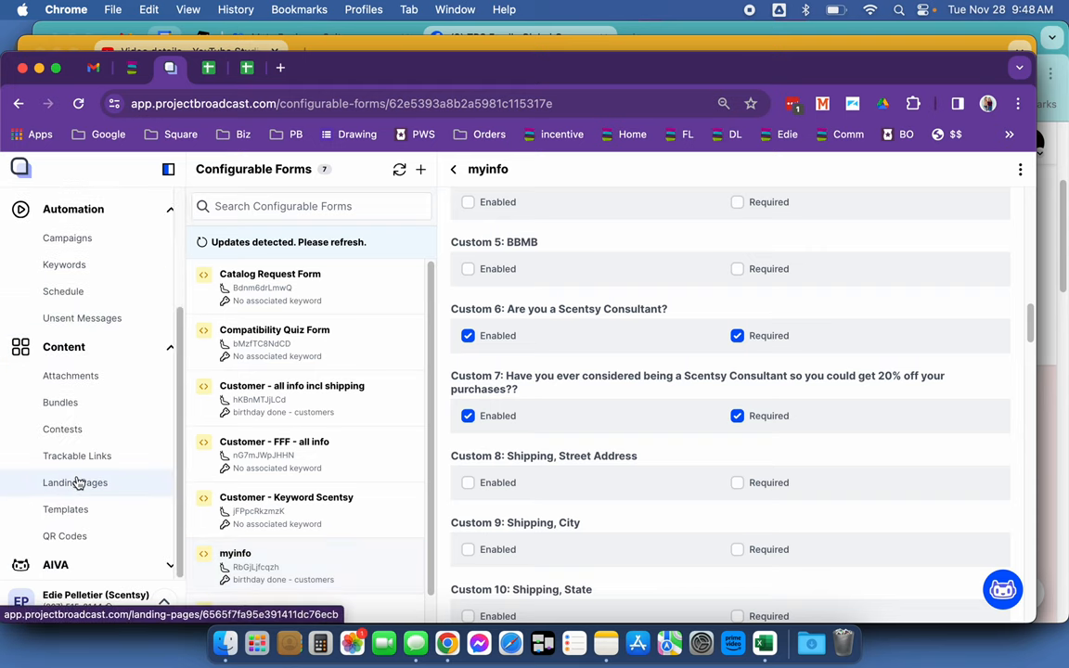
- Open the Maple Syrup Donuts Recipe landing page and scroll past QR Code, Auto-Tag and Views to Design
click(75, 482)
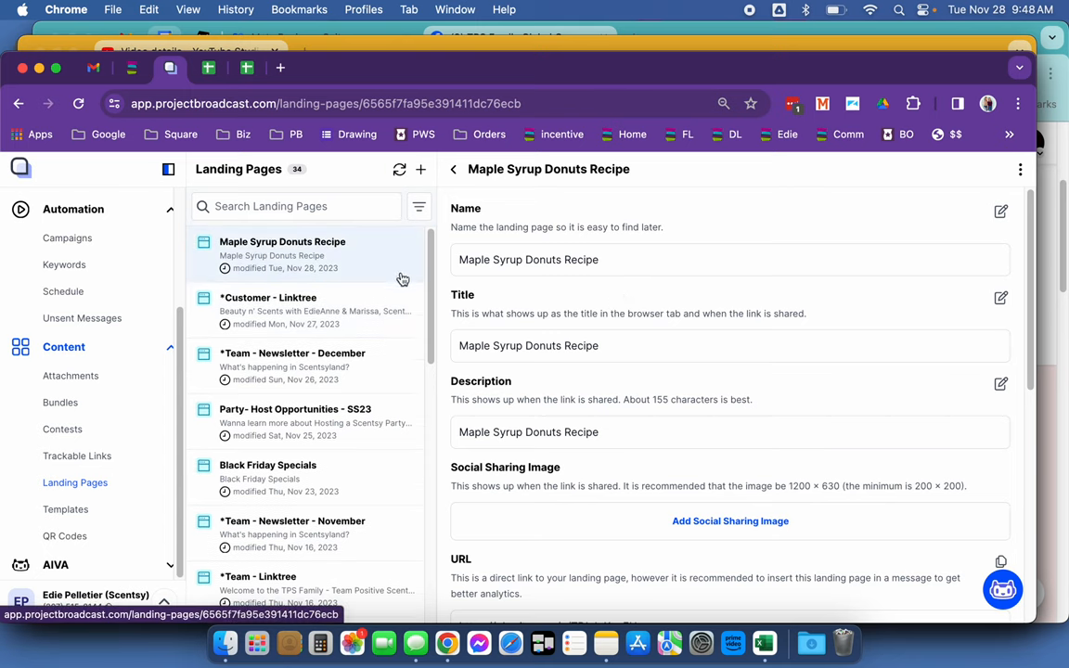
scroll(down, 3)
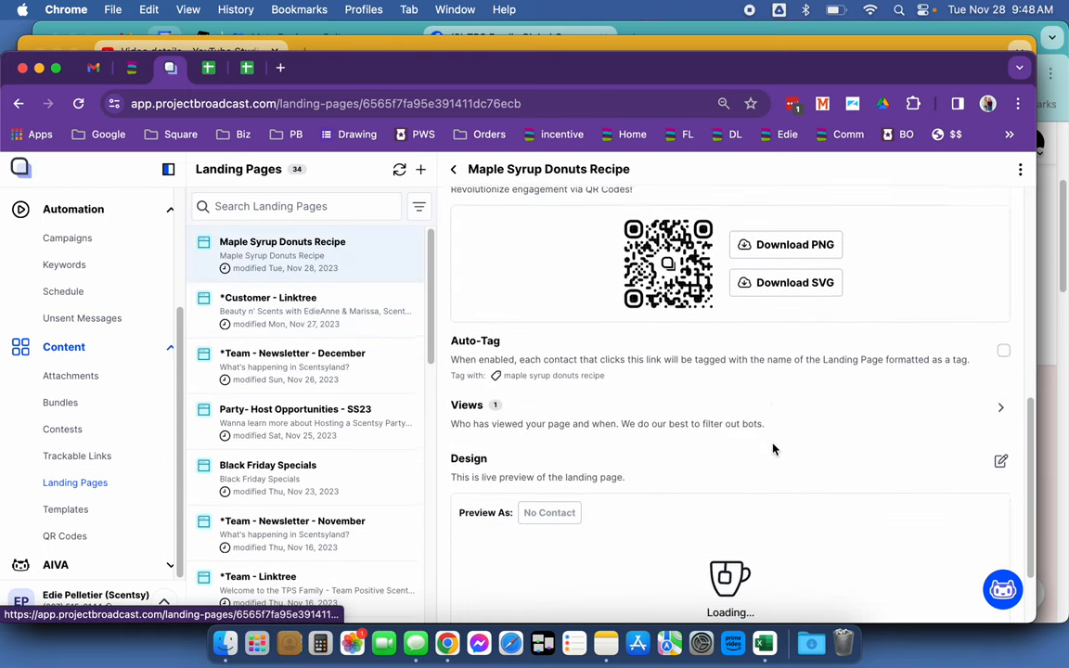
scroll(down, 3)
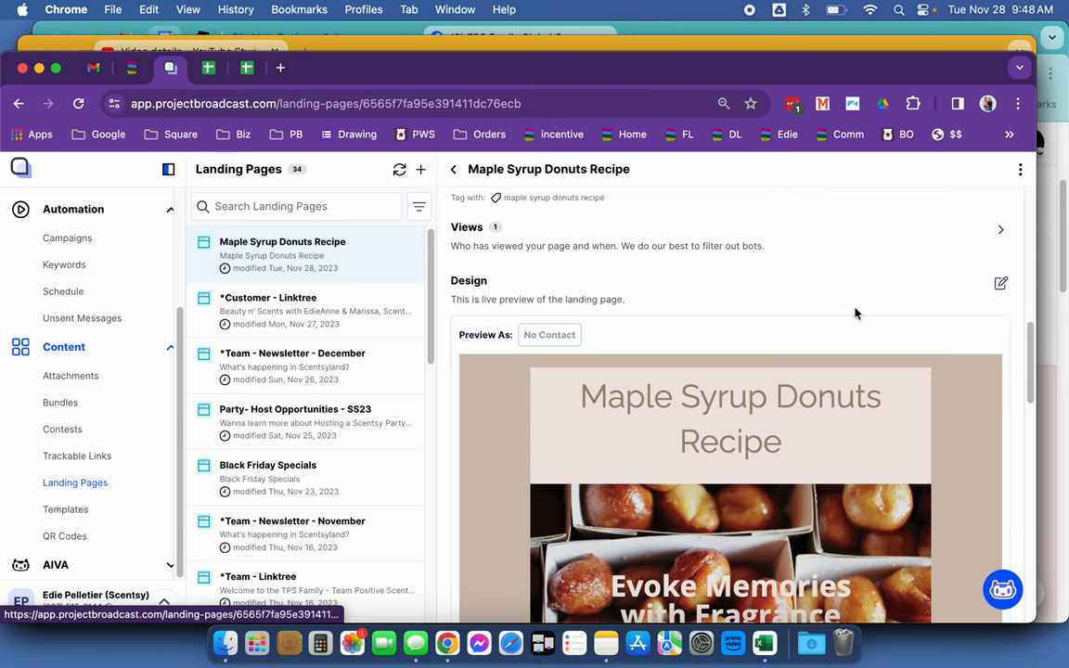
scroll(down, 3)
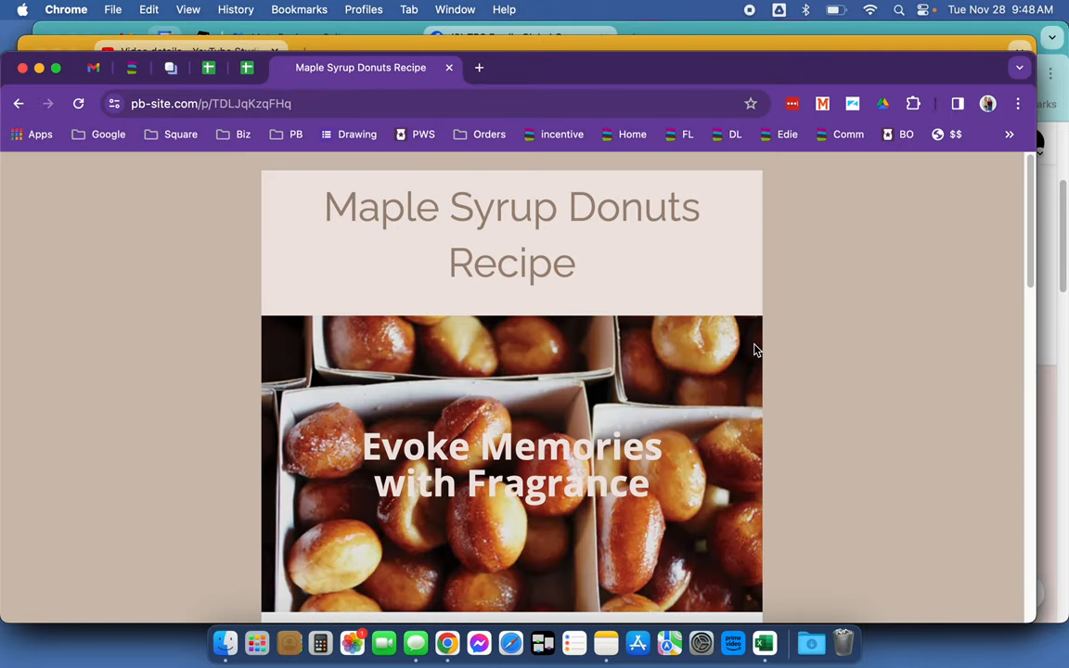
mouse_move(844, 399)
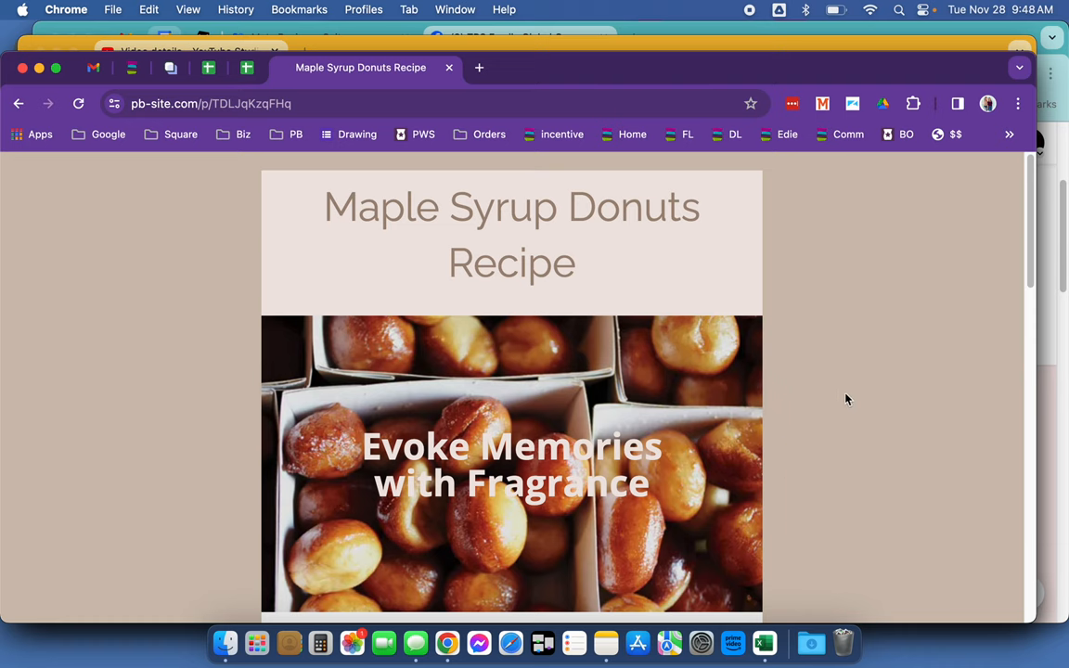
- Scroll to the bottom of the donuts recipe and follow 'Find Your Fragrance Memory Here'
scroll(down, 3)
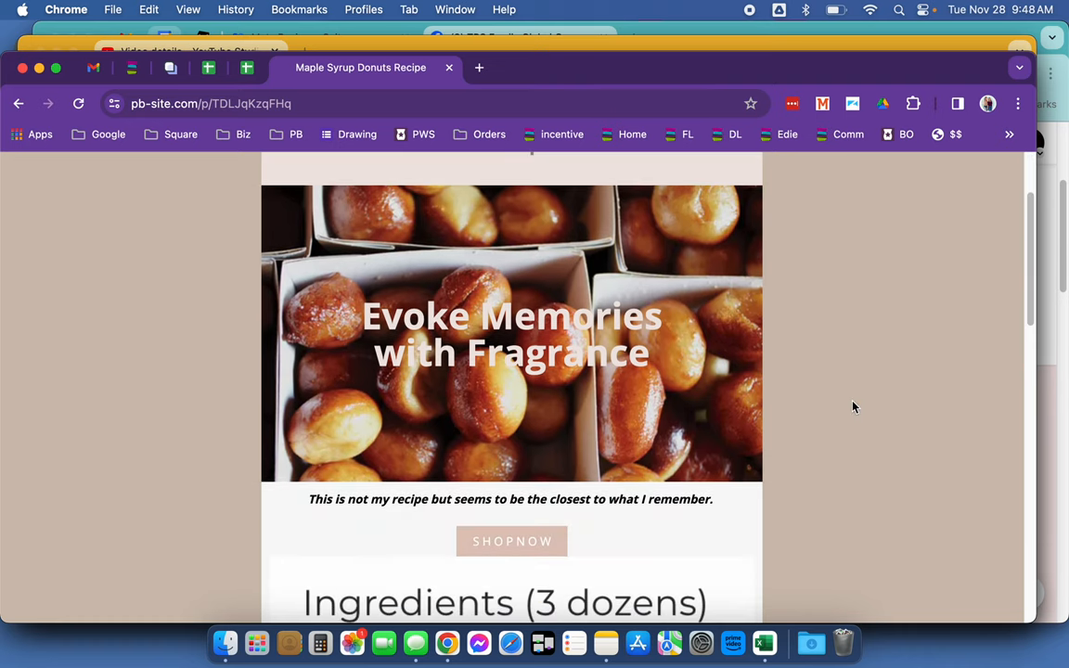
scroll(down, 3)
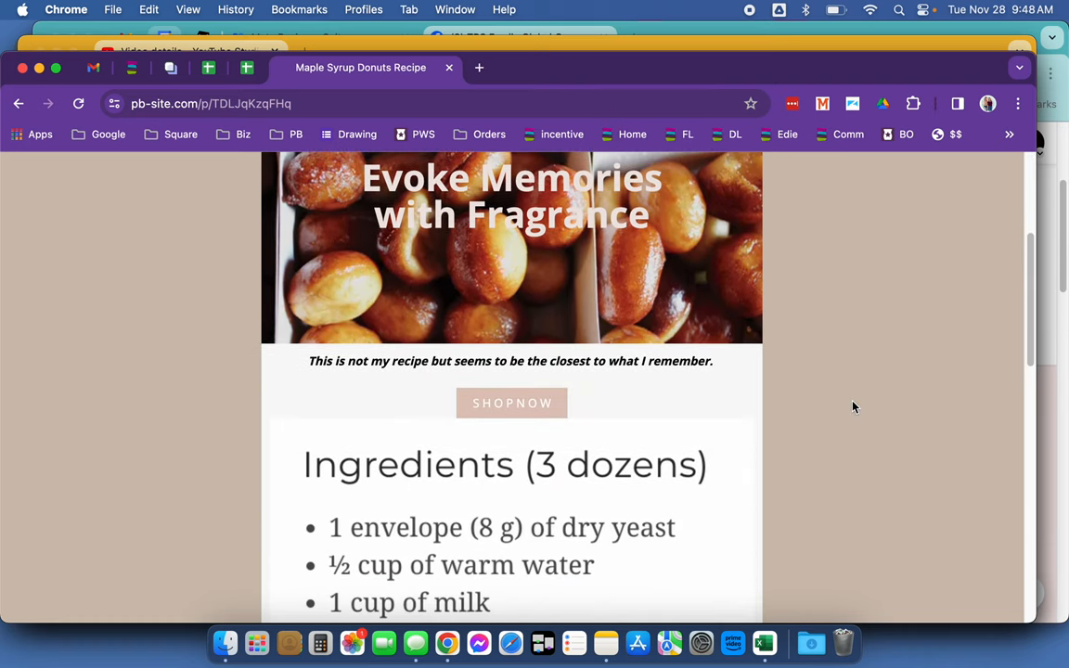
scroll(down, 3)
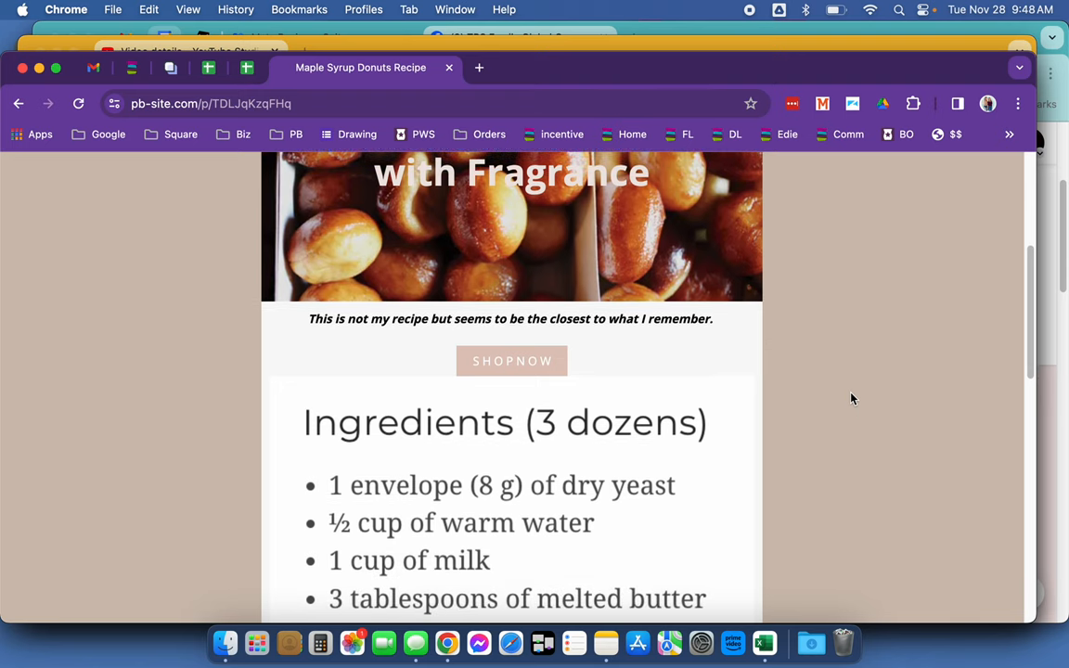
mouse_move(512, 361)
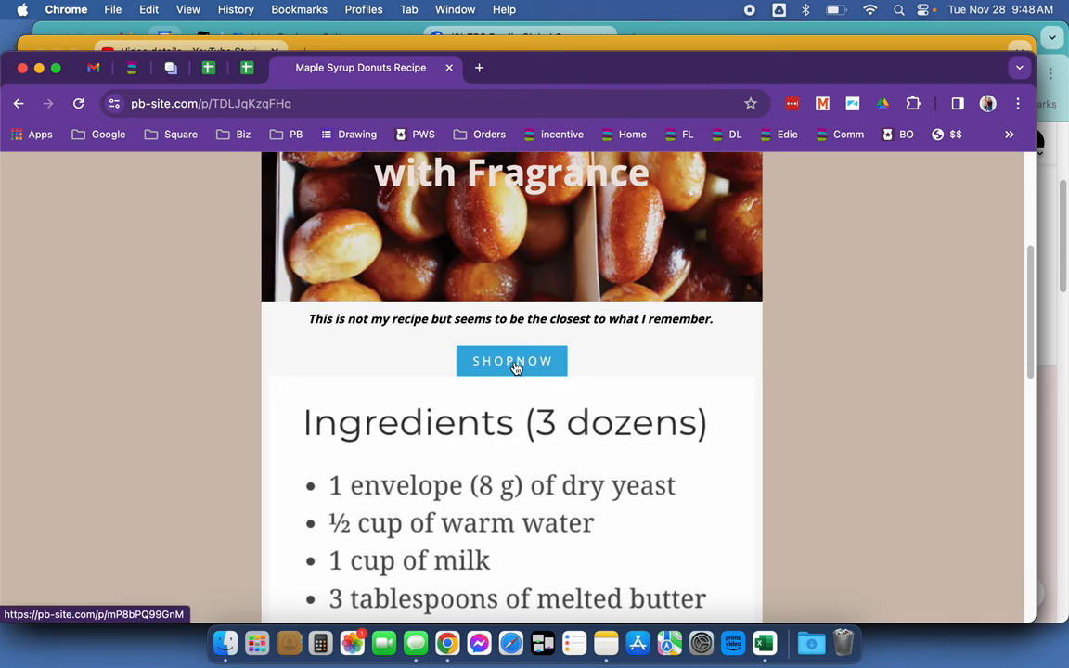
scroll(down, 3)
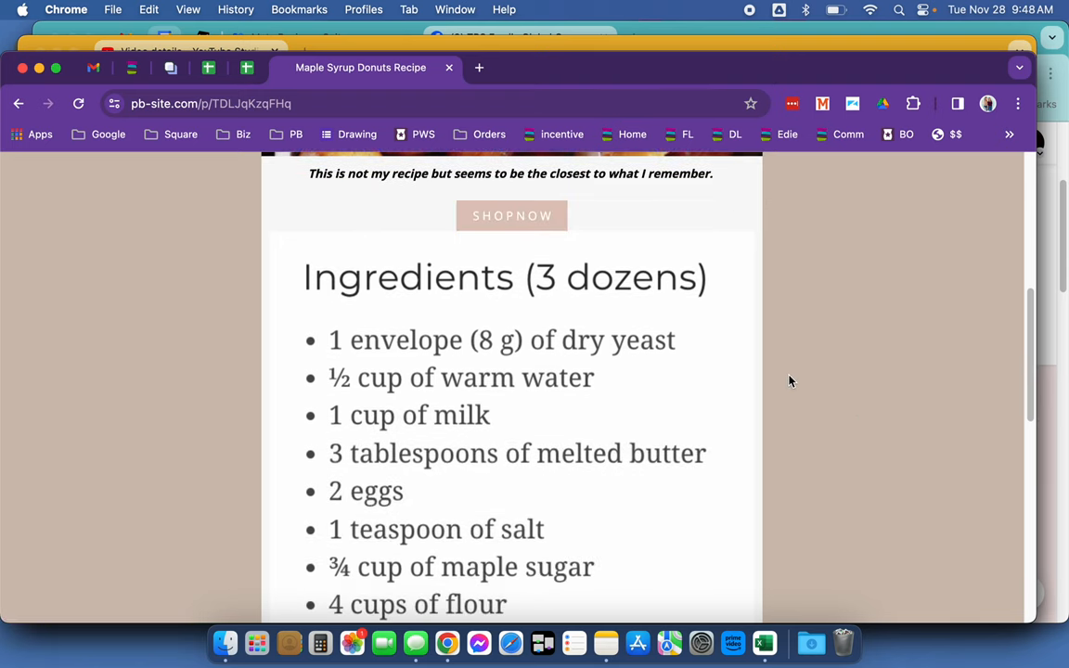
scroll(down, 3)
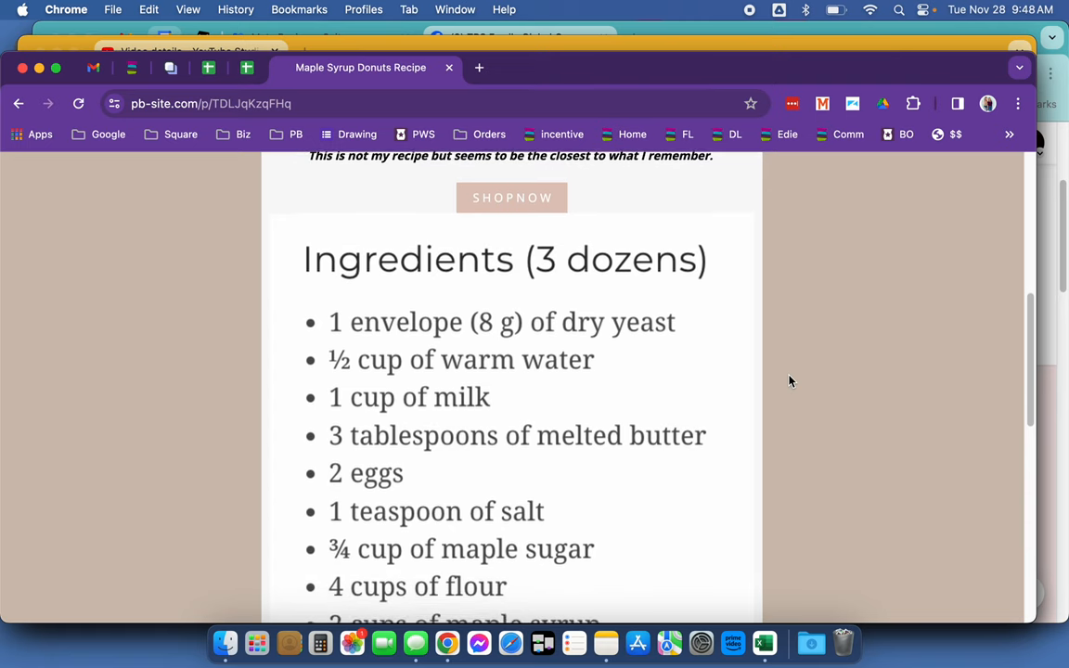
scroll(down, 3)
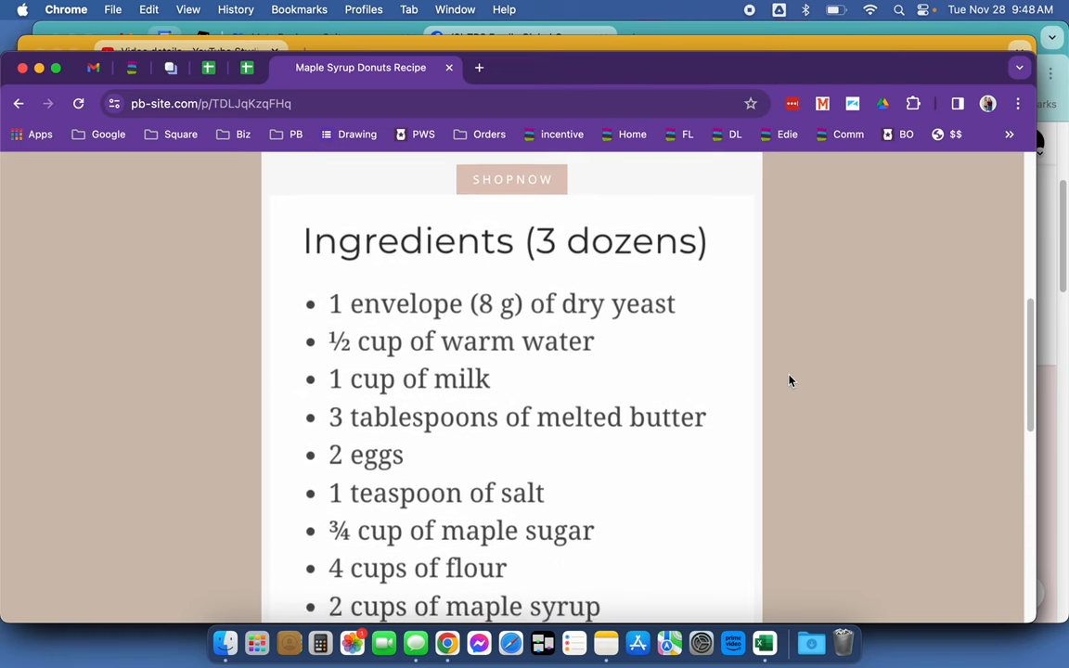
scroll(down, 3)
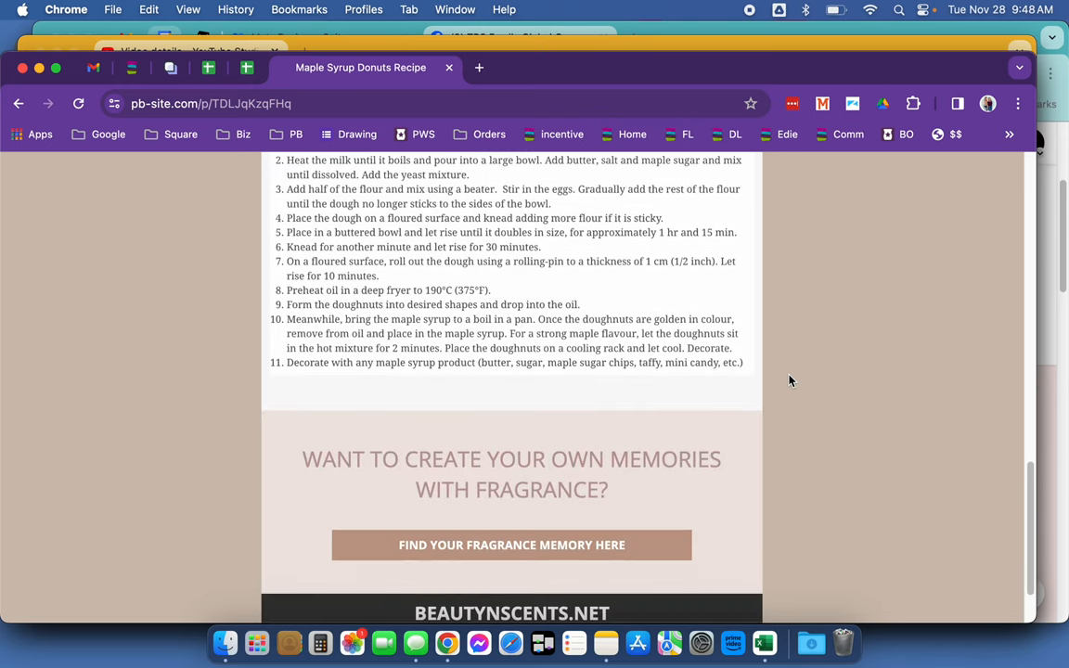
scroll(down, 3)
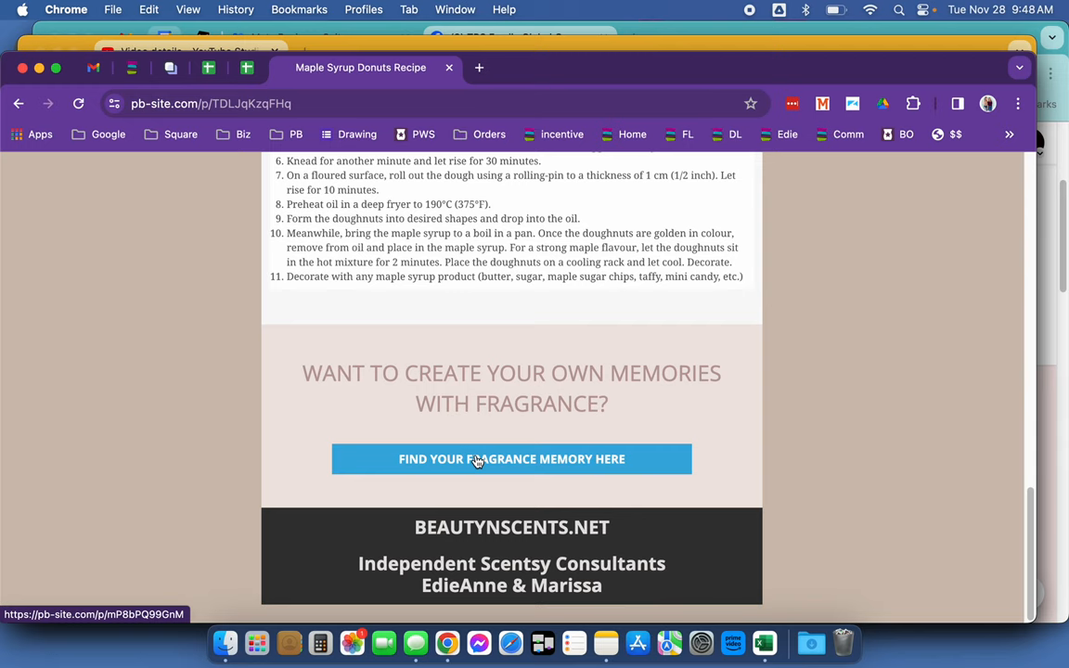
click(511, 458)
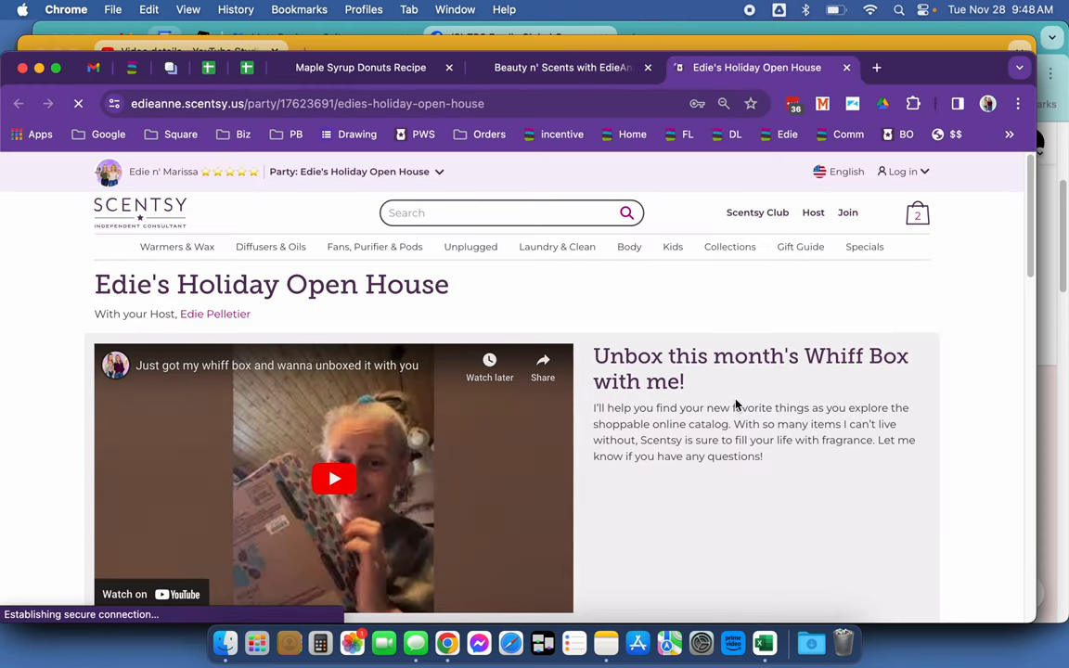
- Return via the recipe tab to the YouTube Studio Maple Syrup Donuts video description
click(360, 67)
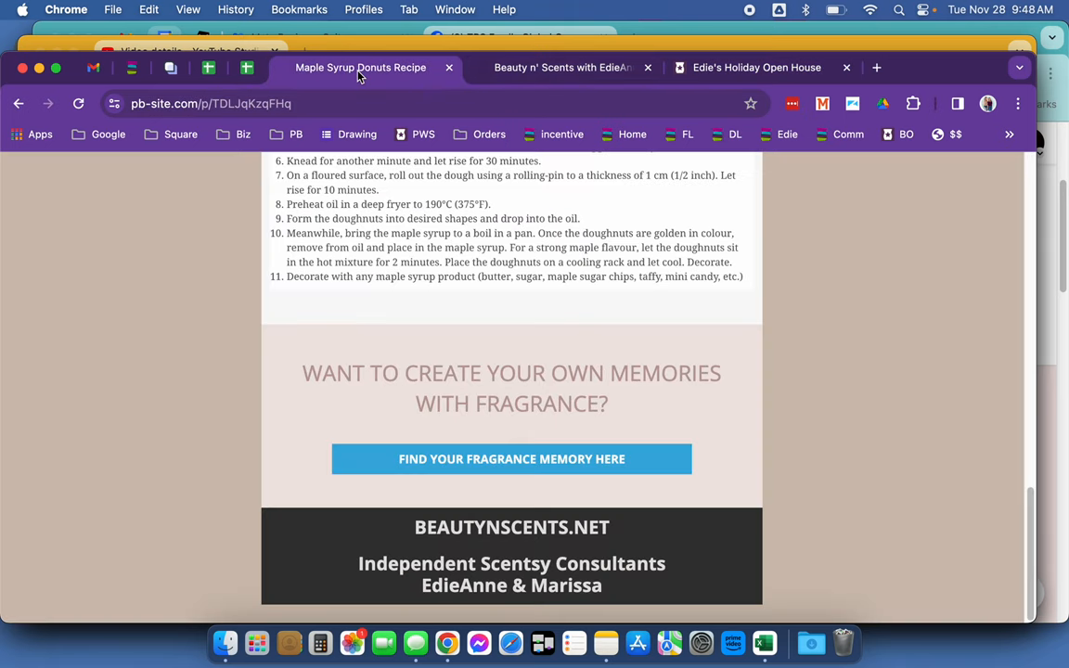
scroll(up, 3)
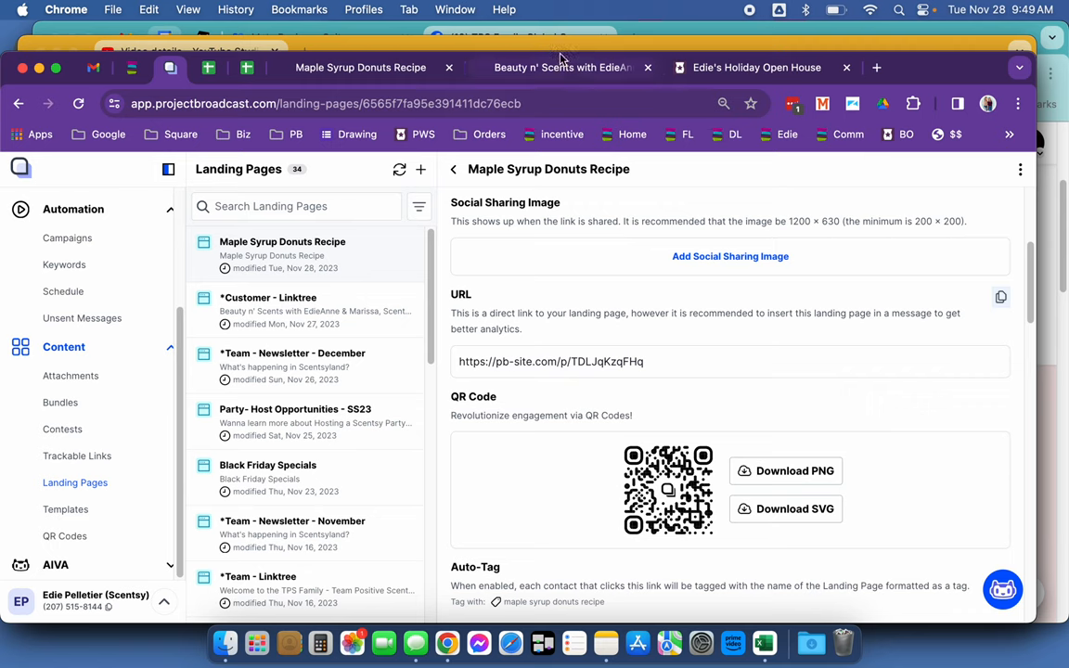
click(186, 51)
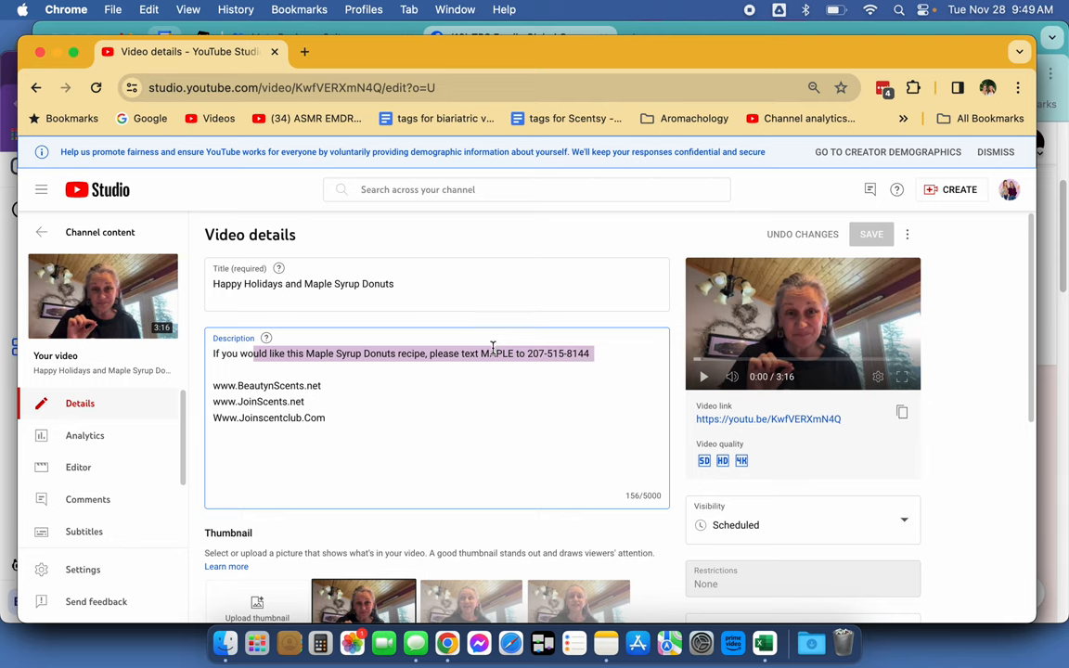
click(489, 373)
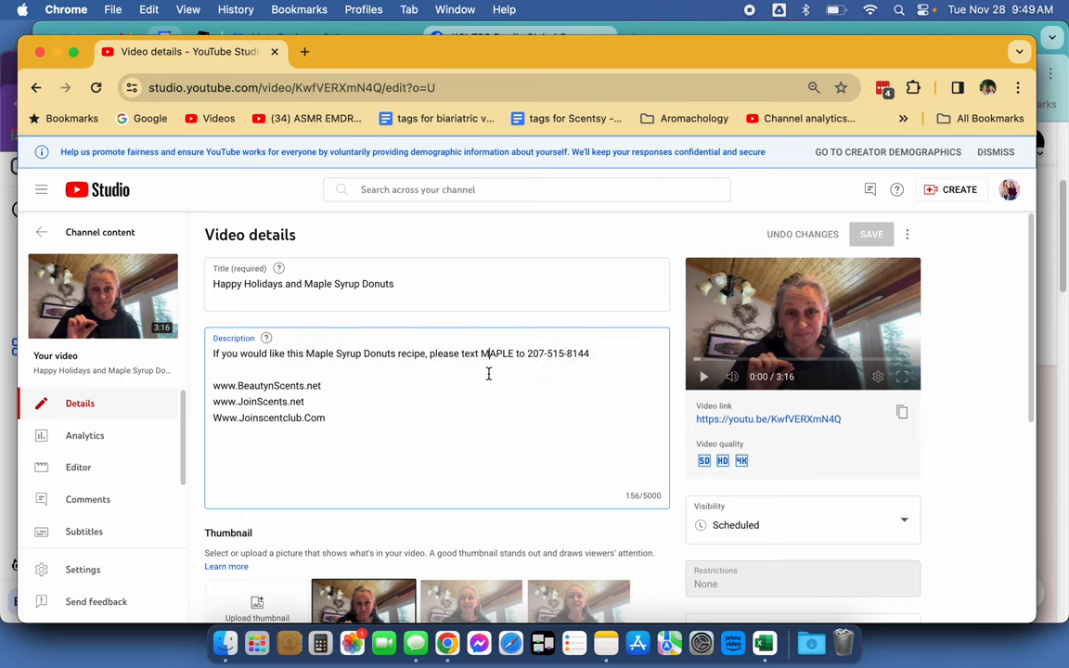